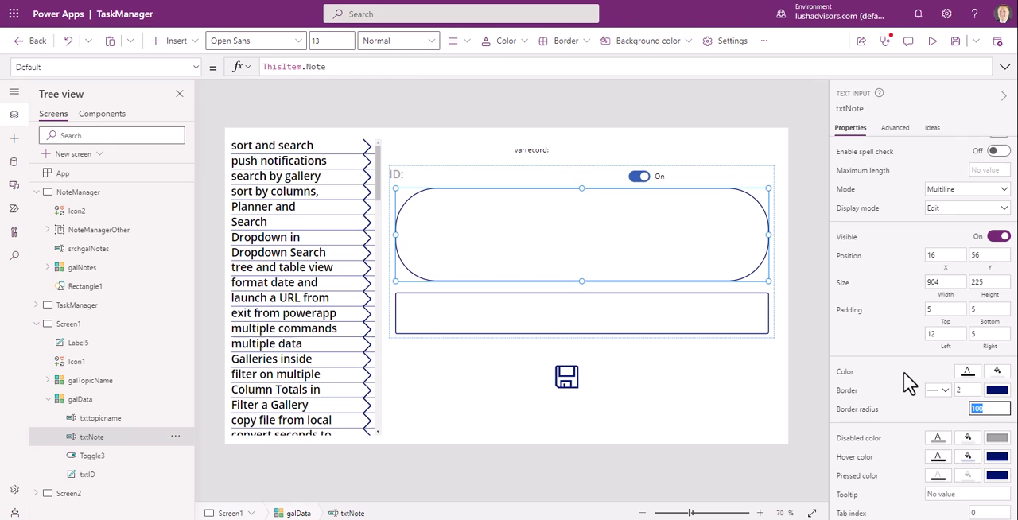
Set txtNote's Border radius to 500 for fully rounded, pill-shaped ends
text(500)
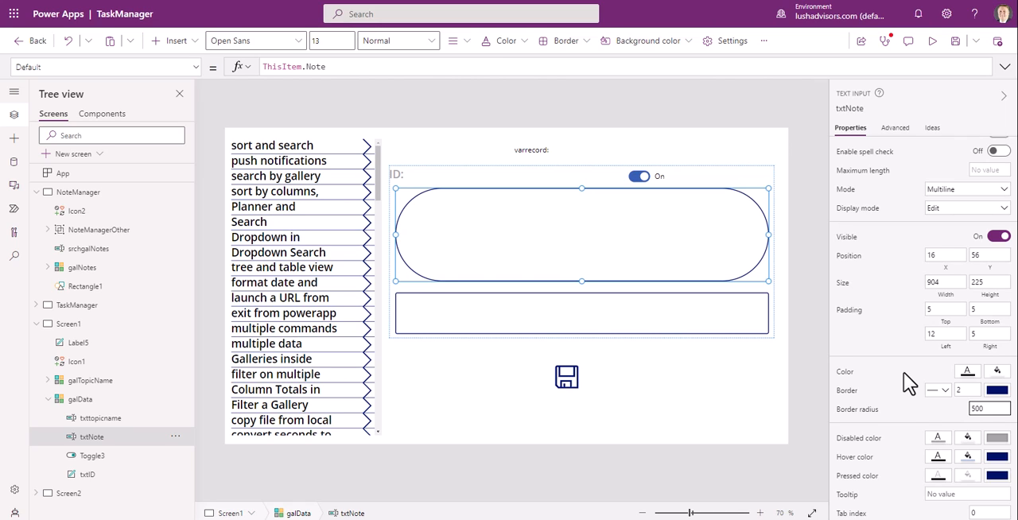
mouse_move(439, 280)
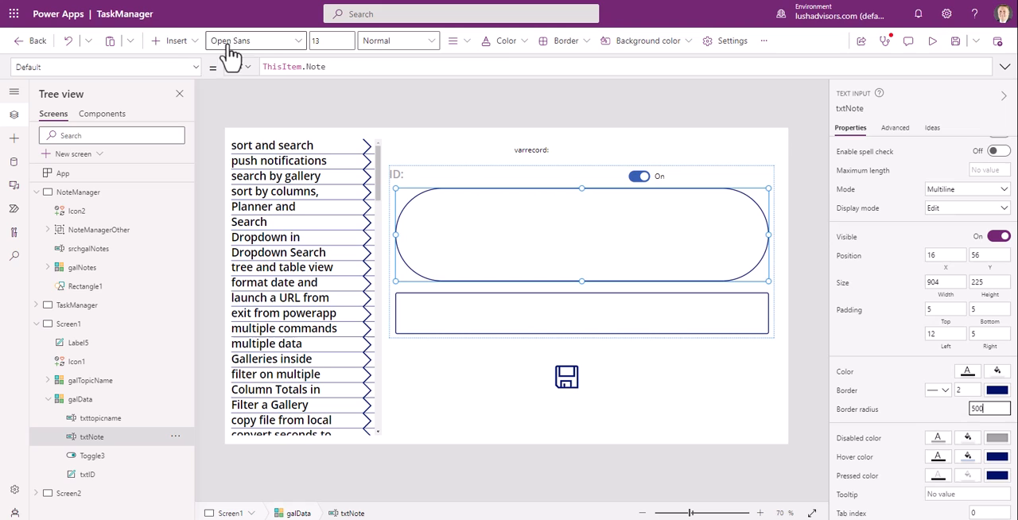
mouse_move(506, 246)
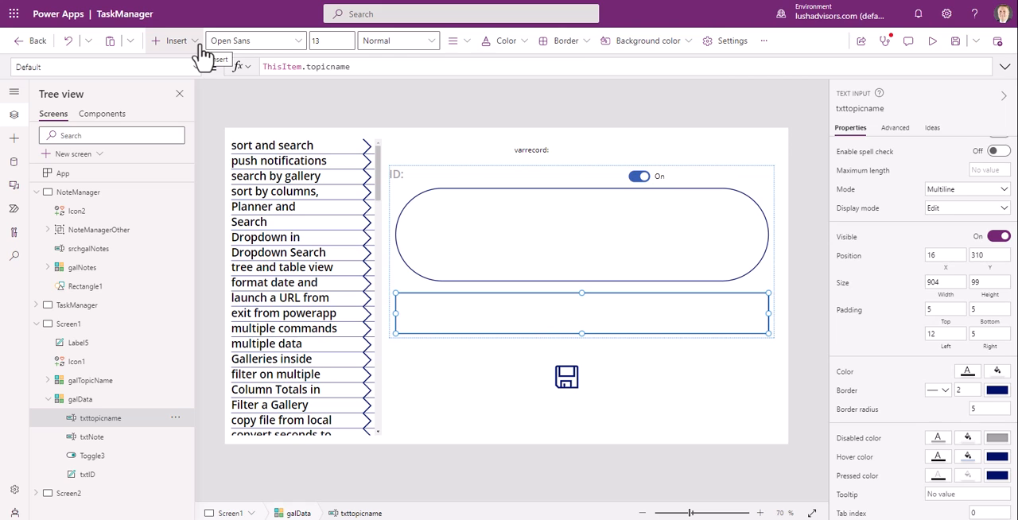
click(175, 41)
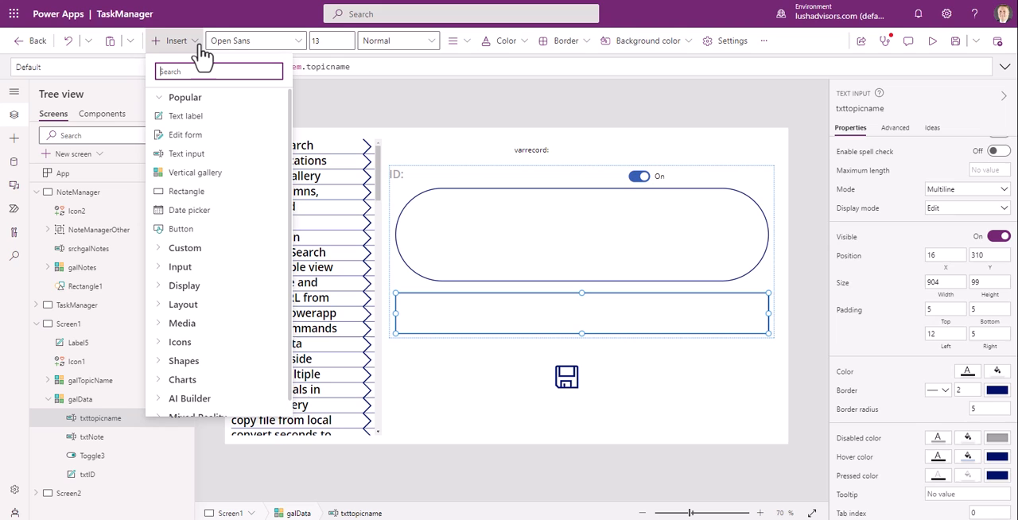
click(217, 70)
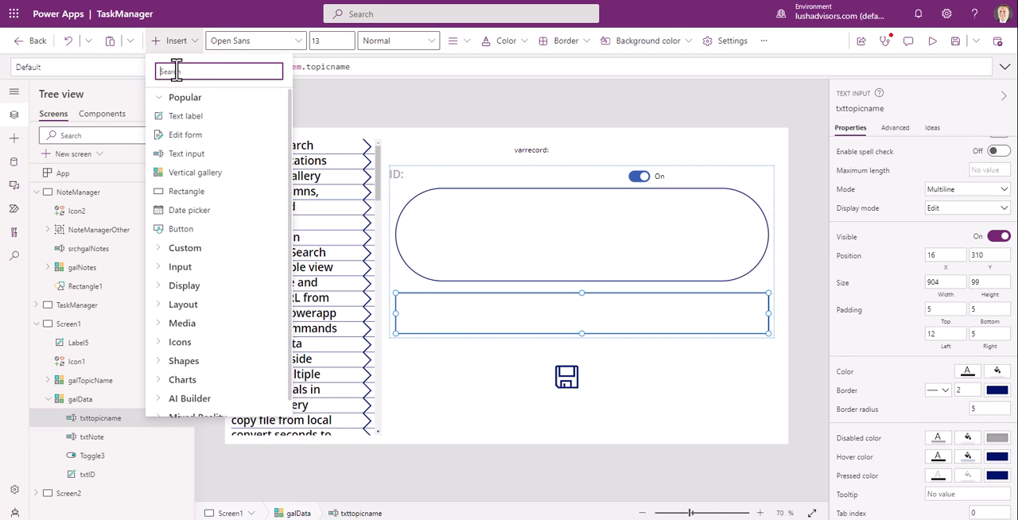
text(text)
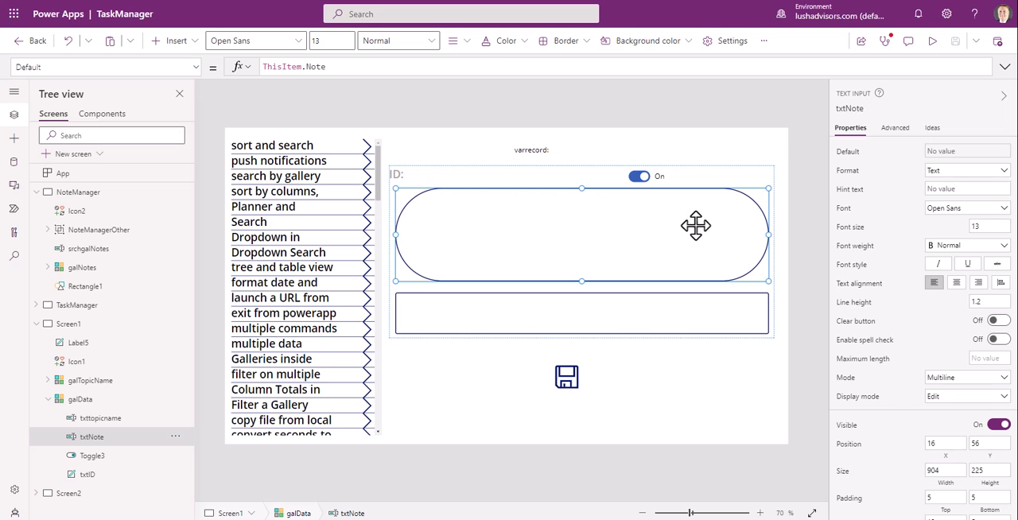
mouse_move(401, 309)
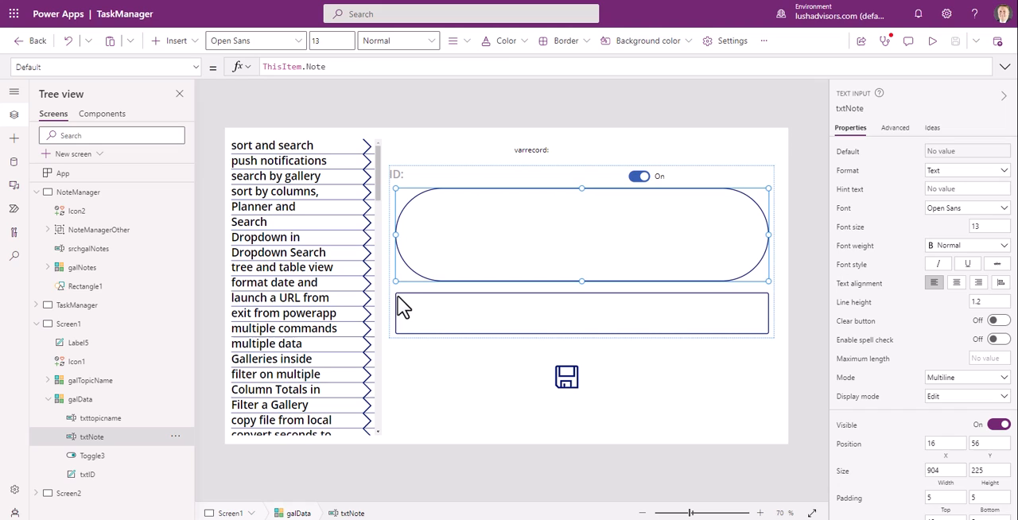
mouse_move(437, 194)
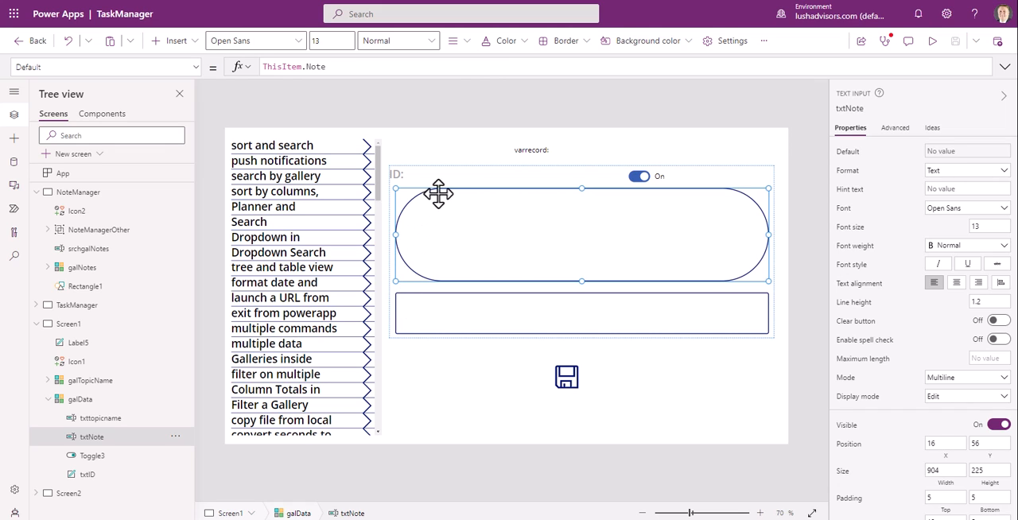
mouse_move(394, 245)
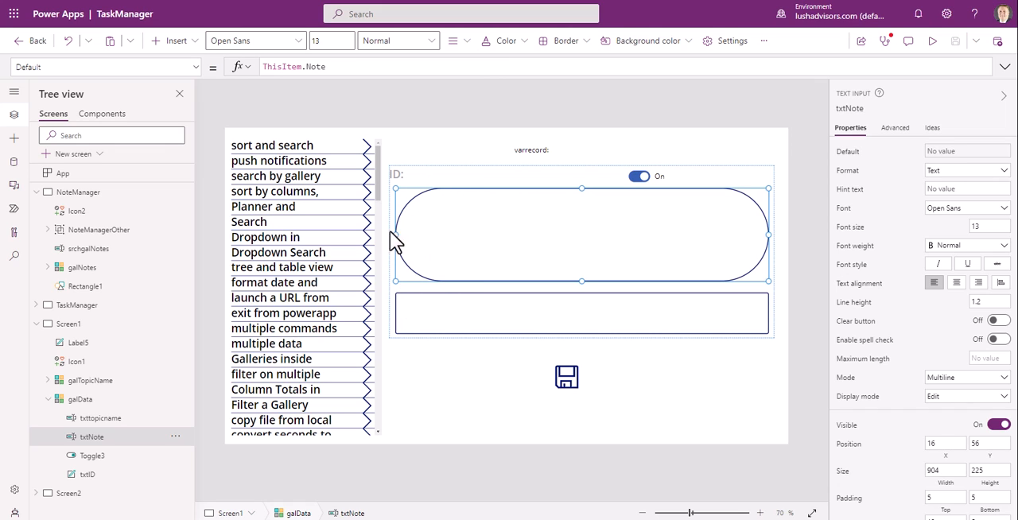
mouse_move(451, 186)
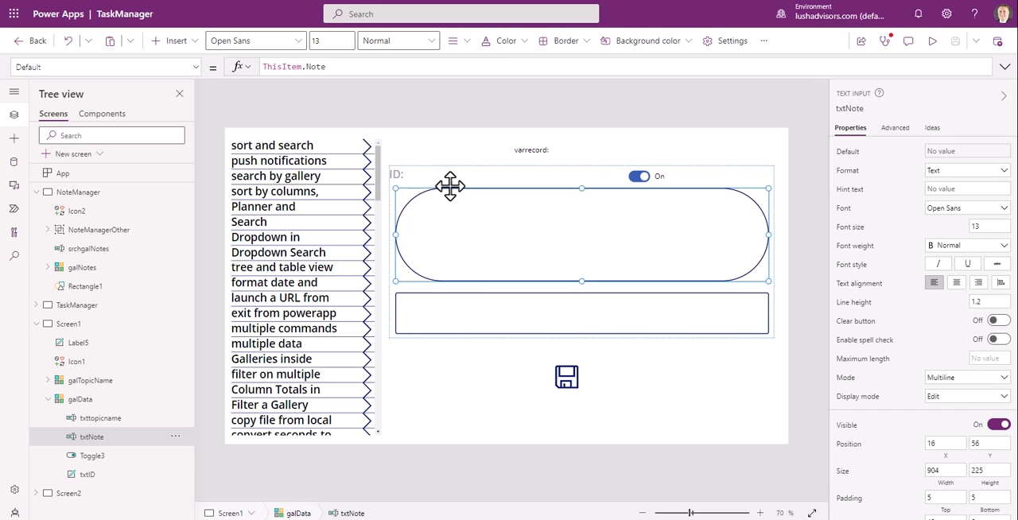
mouse_move(453, 280)
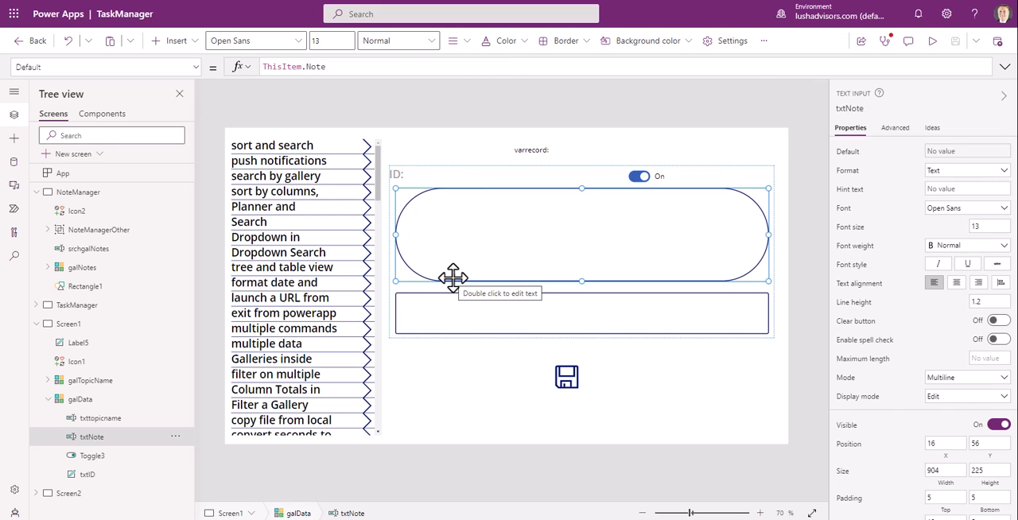
mouse_move(756, 359)
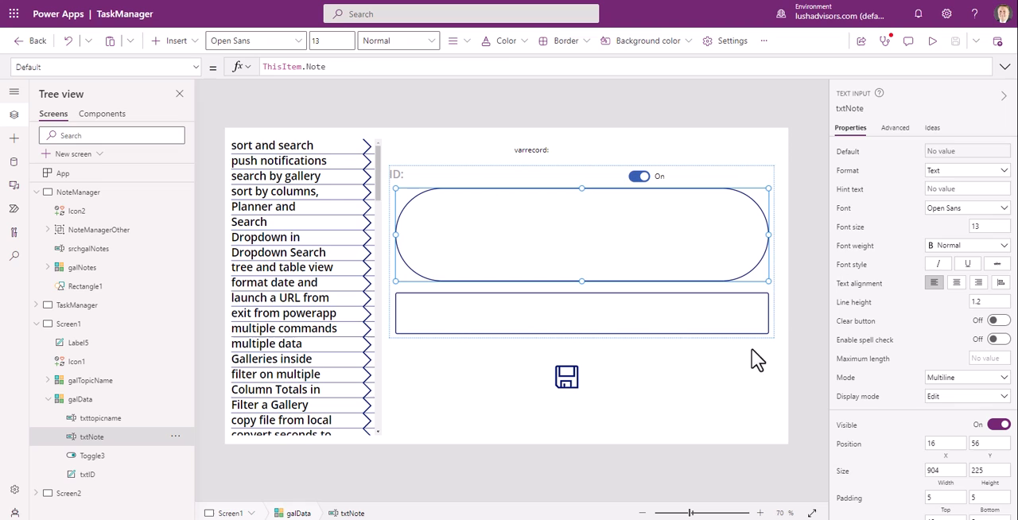
Scroll the Properties pane after undoing txtNote's border radius change
scroll(down, 3)
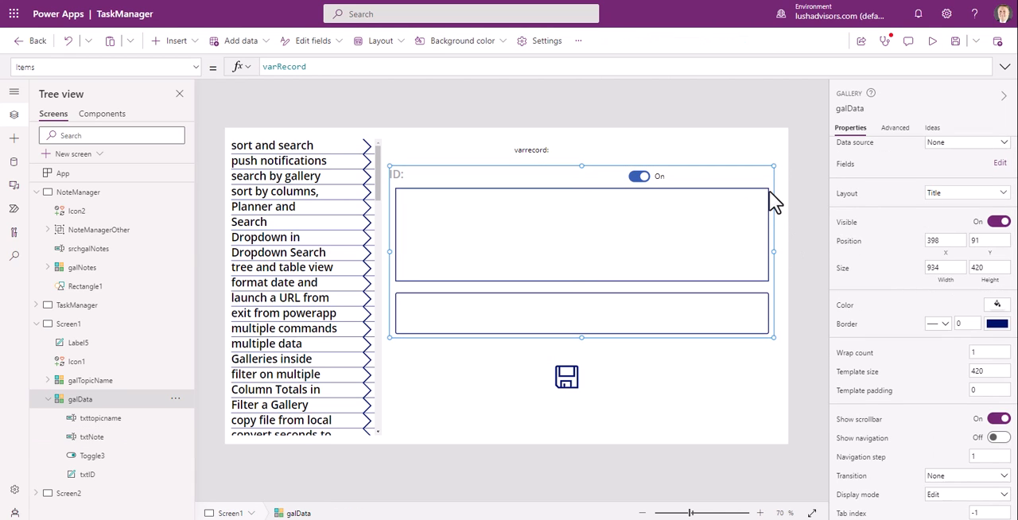
click(92, 435)
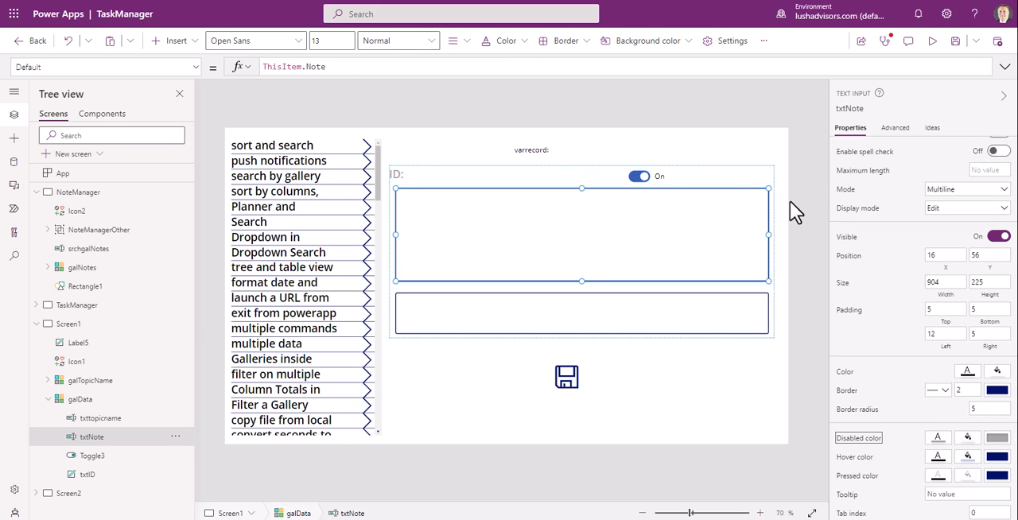
click(581, 312)
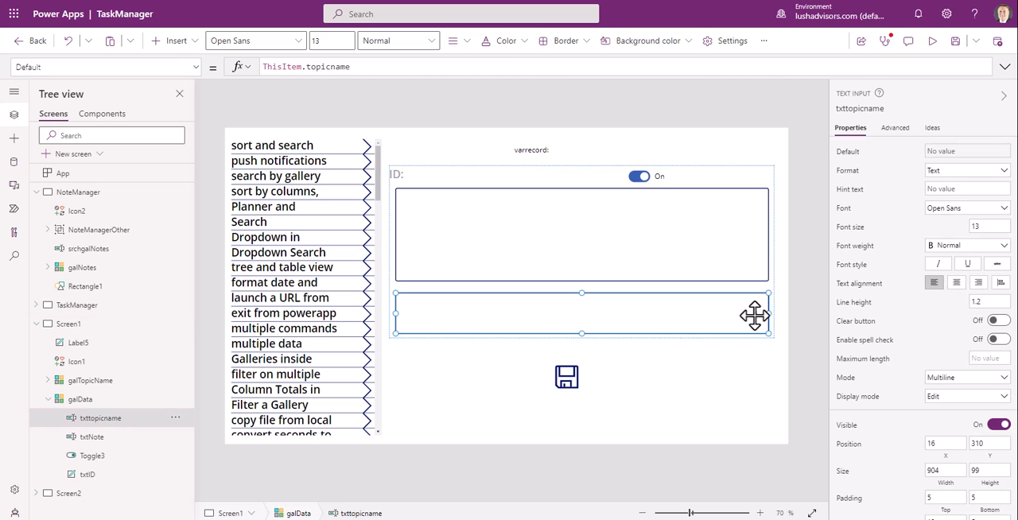
scroll(down, 3)
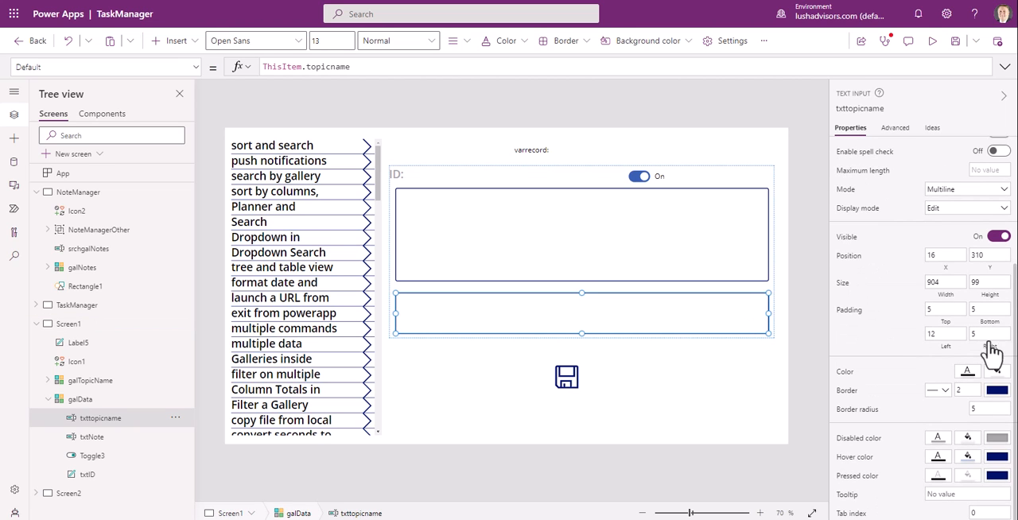
click(92, 435)
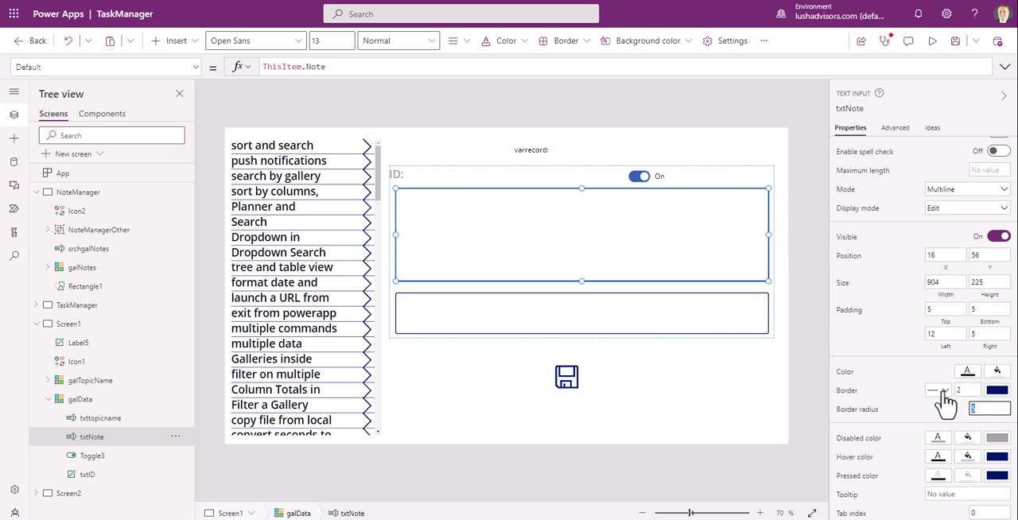
Set txtNote's Border radius to 10, then select the topic name input to compare its radius of 5
text(10)
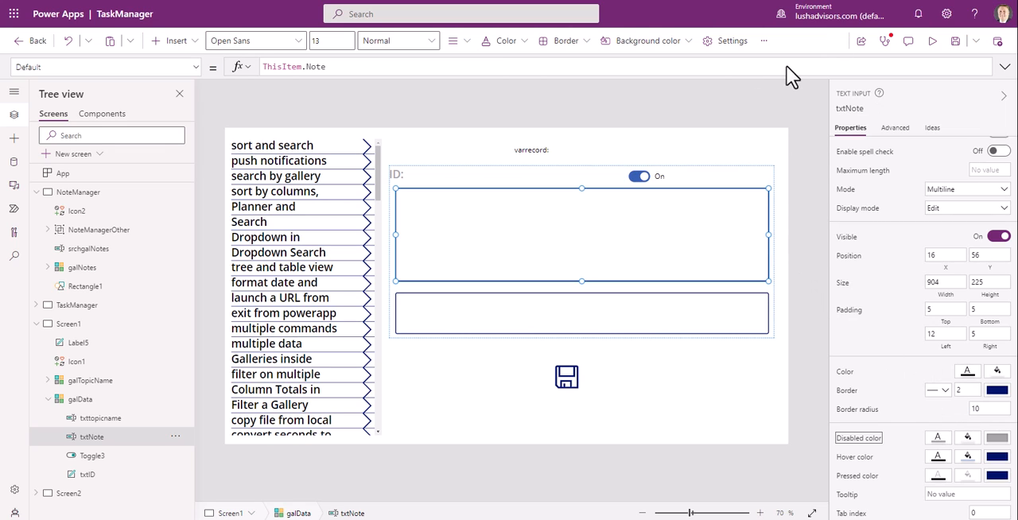
mouse_move(809, 283)
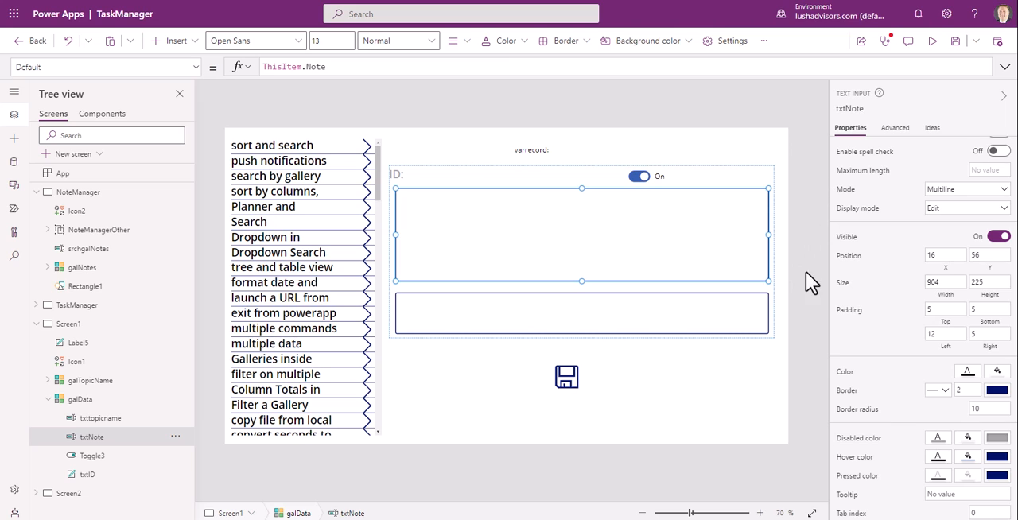
click(98, 416)
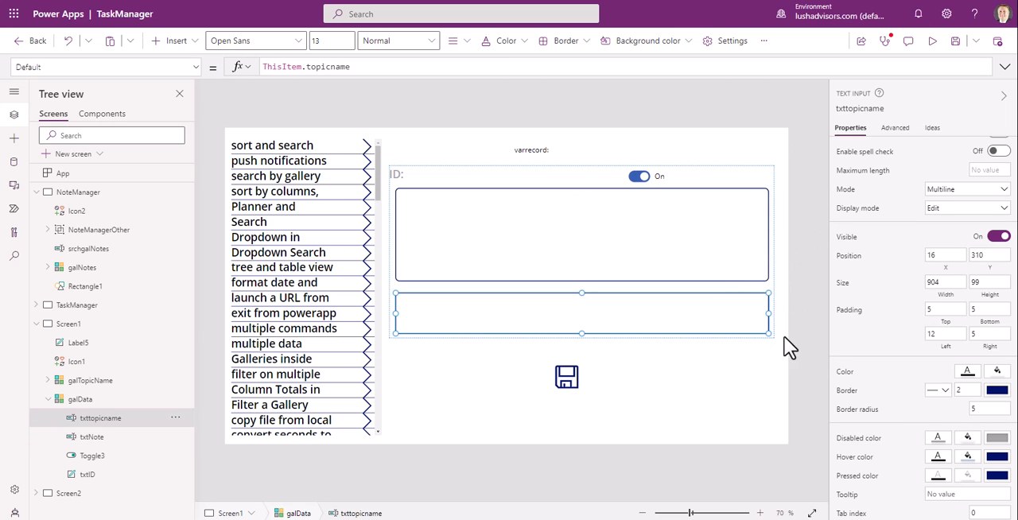